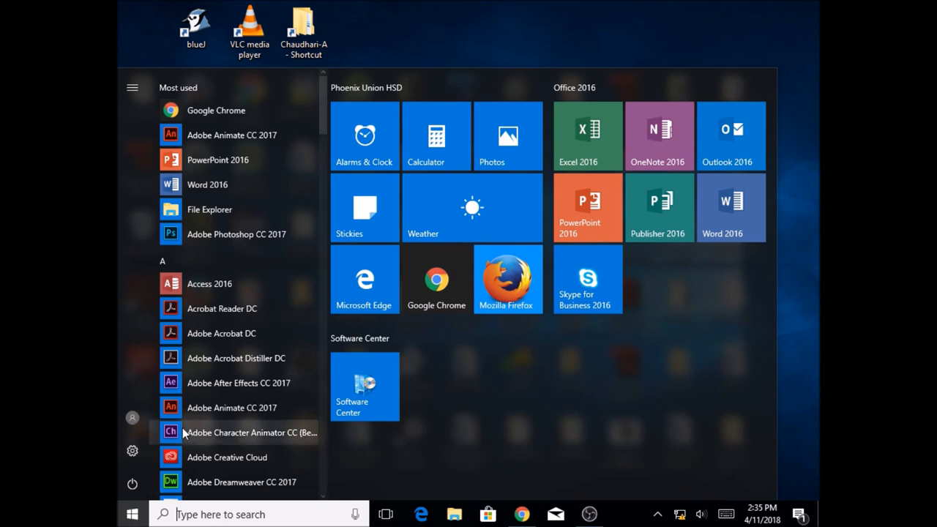
mouse_move(189, 407)
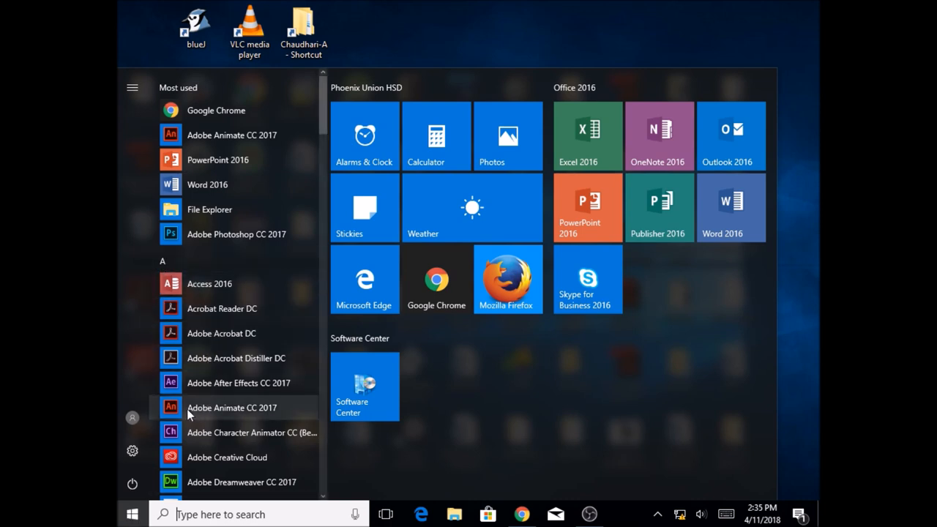
mouse_move(243, 420)
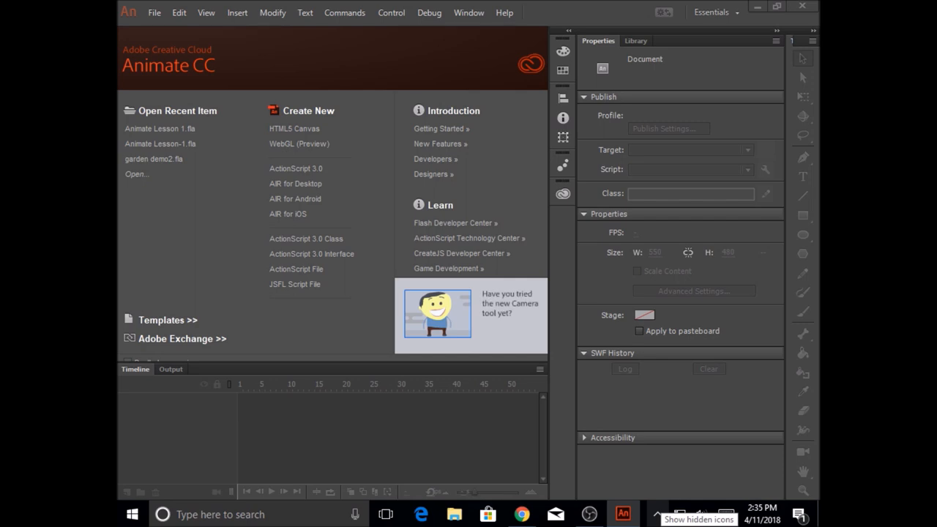
mouse_move(615, 521)
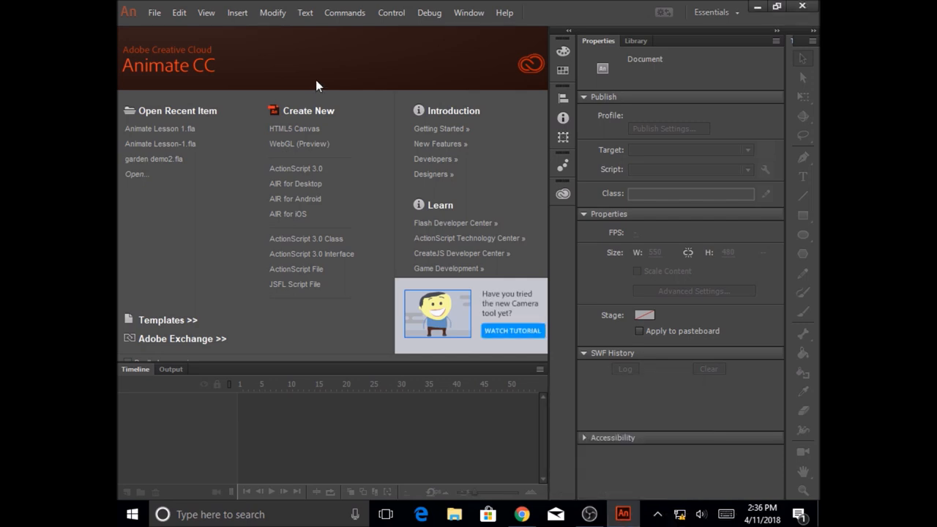
mouse_move(281, 136)
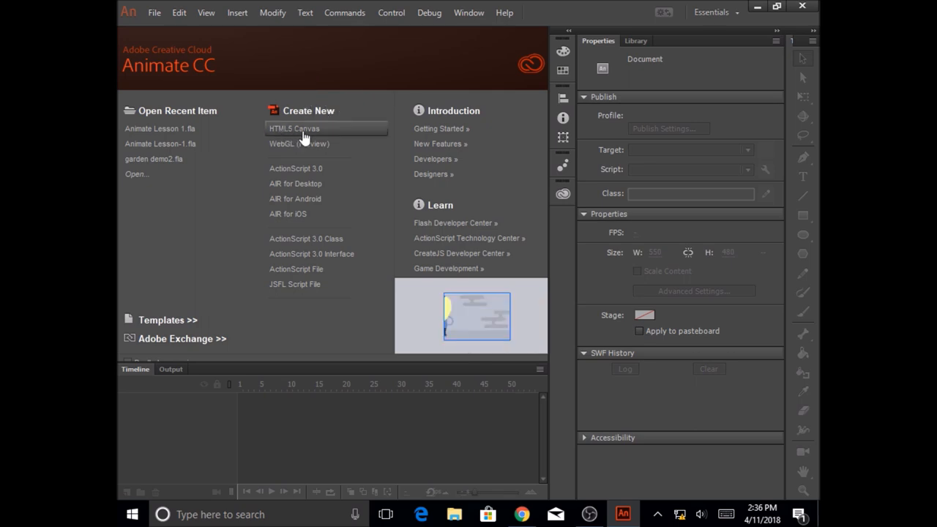
Create a new blank HTML5 Canvas document, Untitled-1, with a 550×400 stage at 24 fps.
click(305, 129)
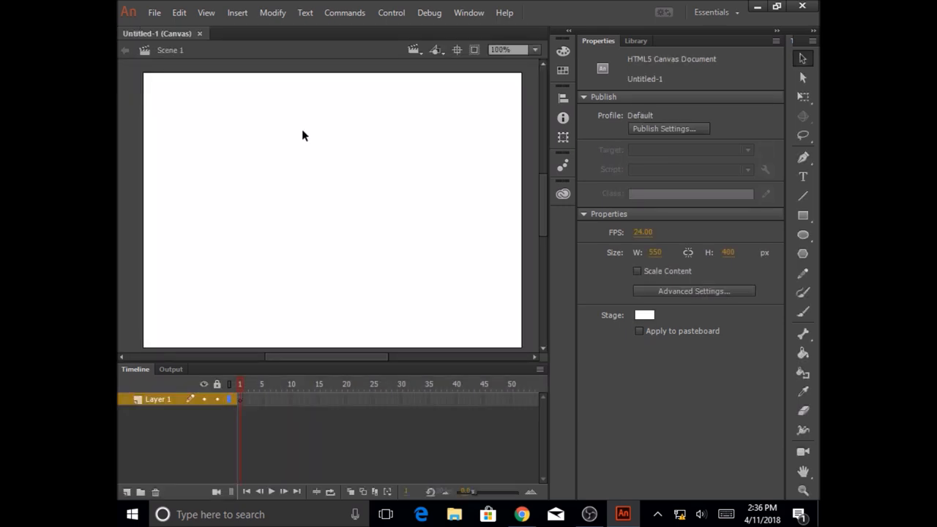
click(562, 193)
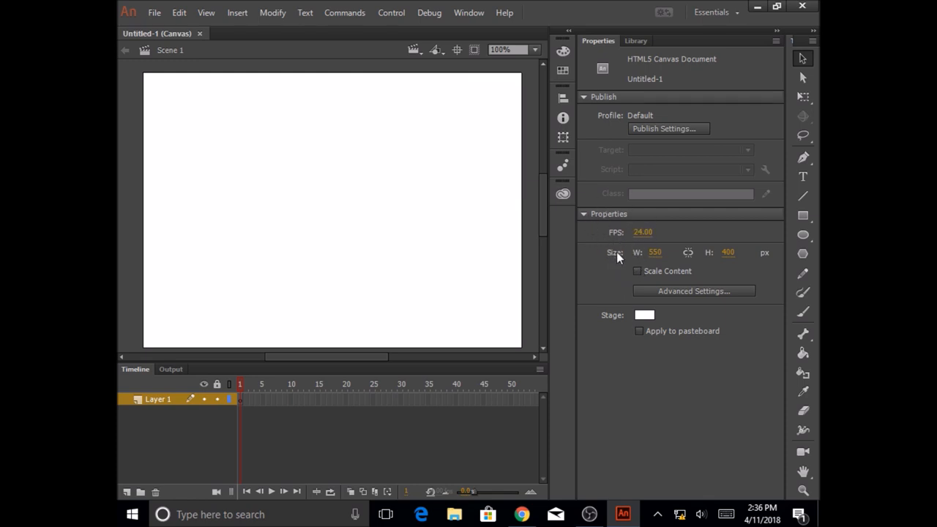
mouse_move(656, 255)
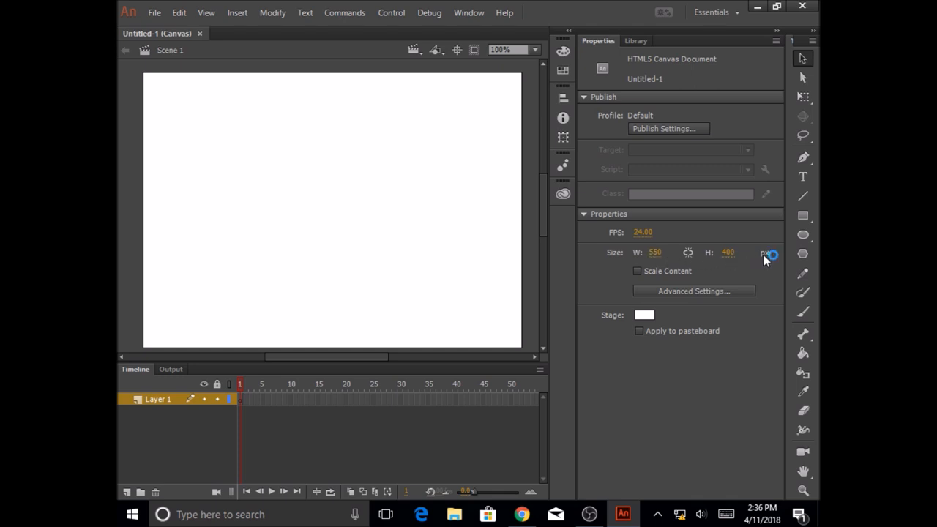
mouse_move(623, 244)
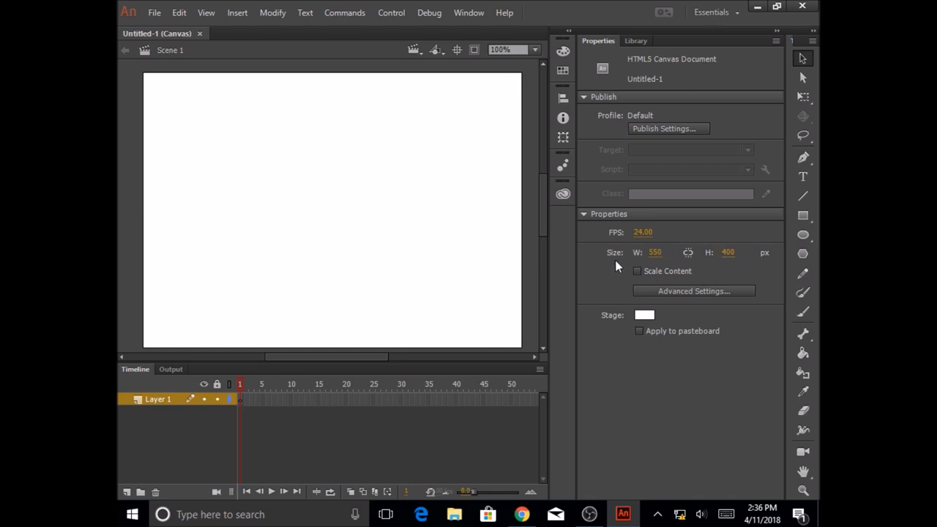
mouse_move(164, 313)
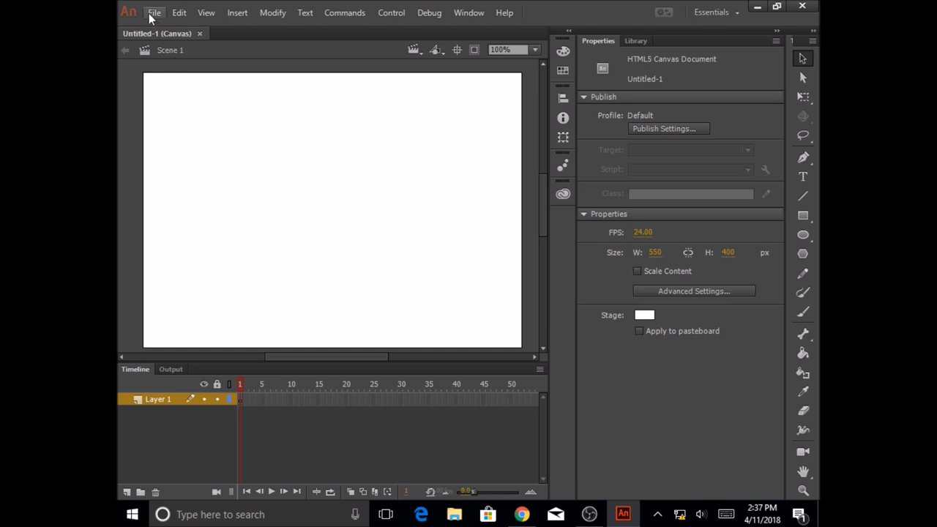
mouse_move(149, 151)
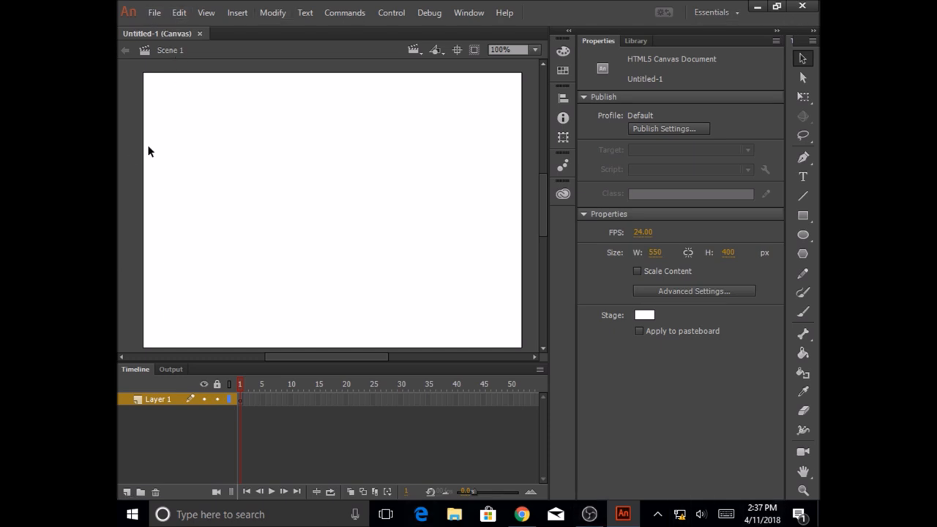
mouse_move(147, 85)
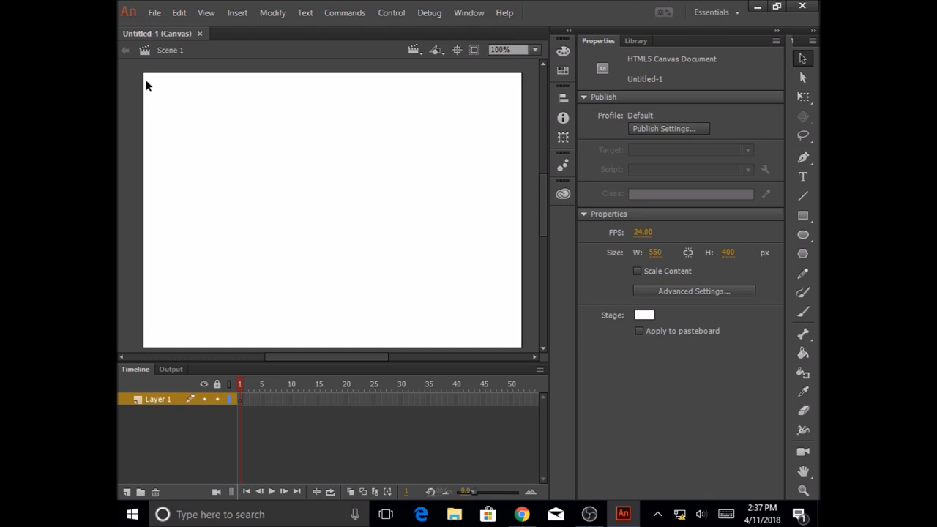
mouse_move(275, 334)
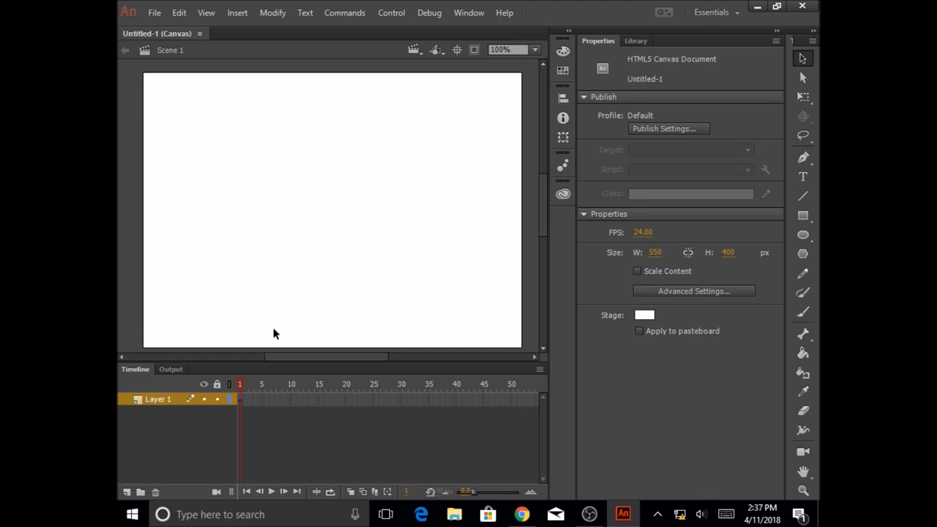
mouse_move(349, 351)
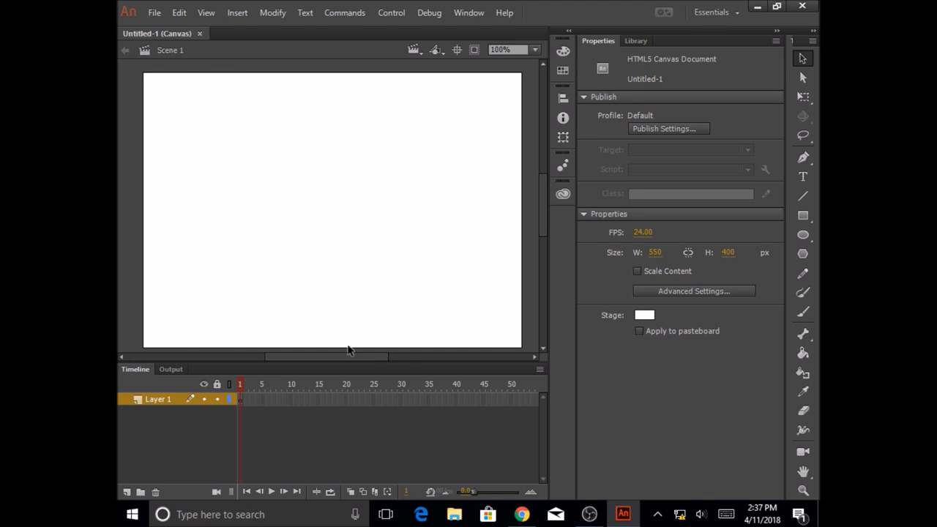
mouse_move(149, 345)
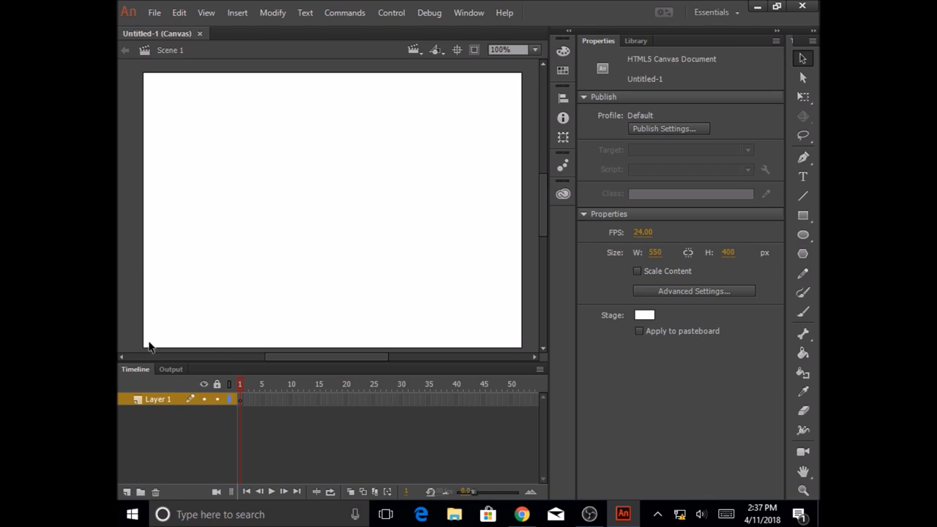
mouse_move(354, 233)
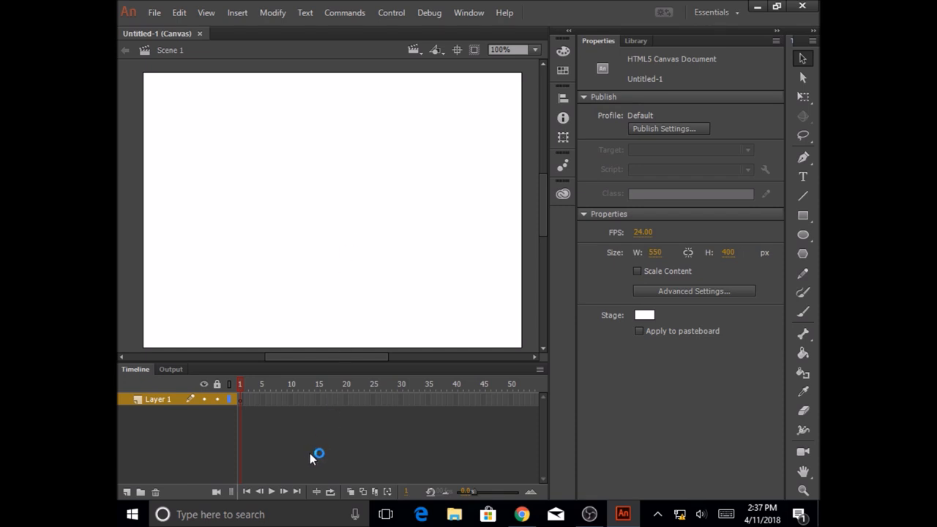
mouse_move(252, 401)
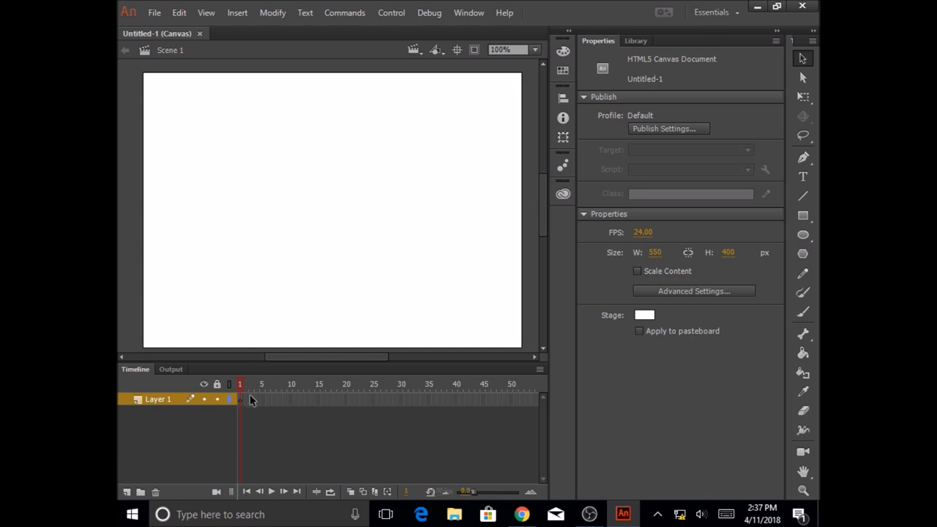
mouse_move(520, 470)
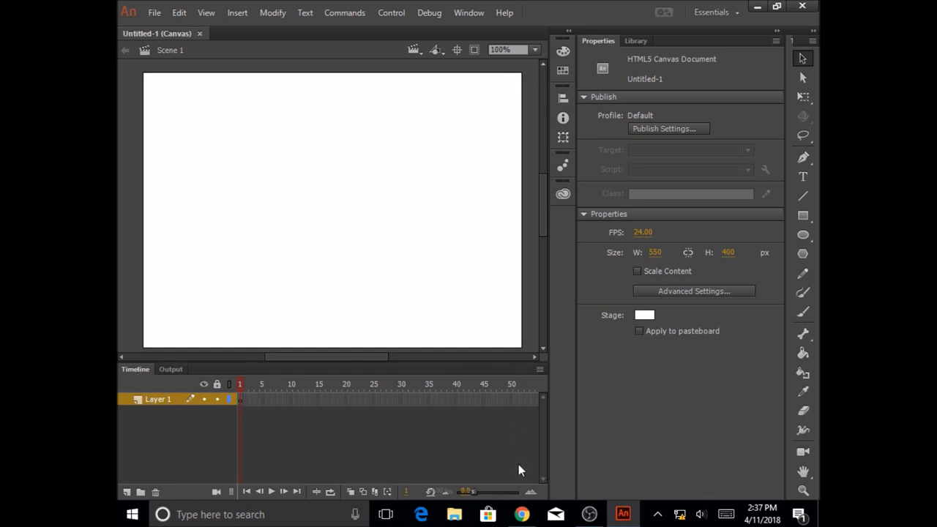
mouse_move(146, 437)
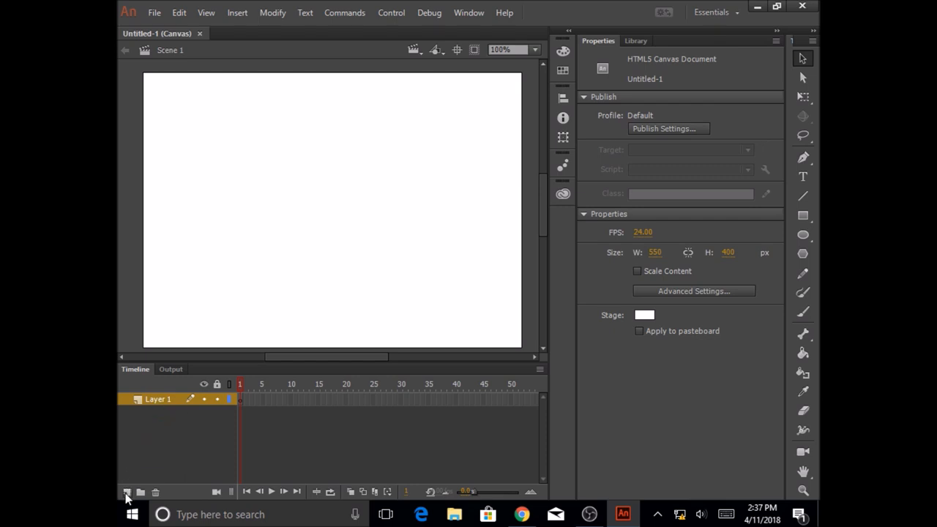
mouse_move(126, 492)
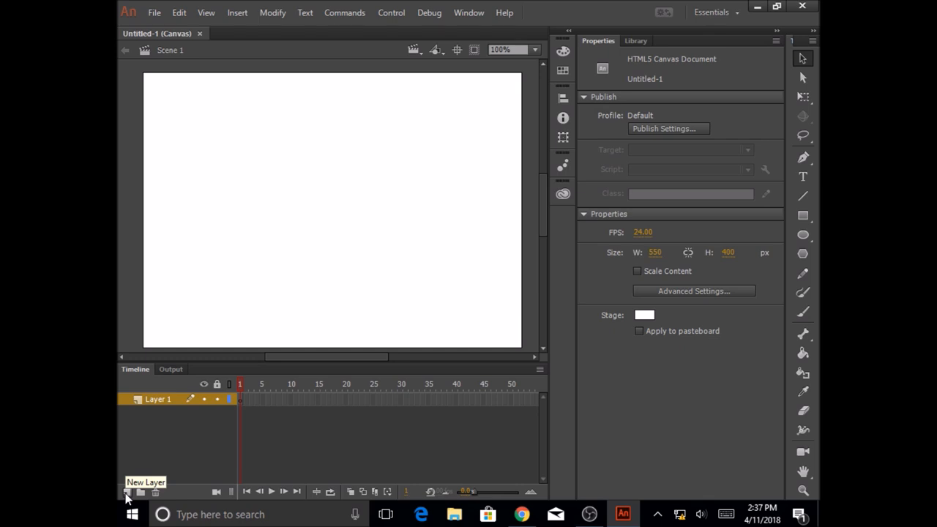
mouse_move(152, 453)
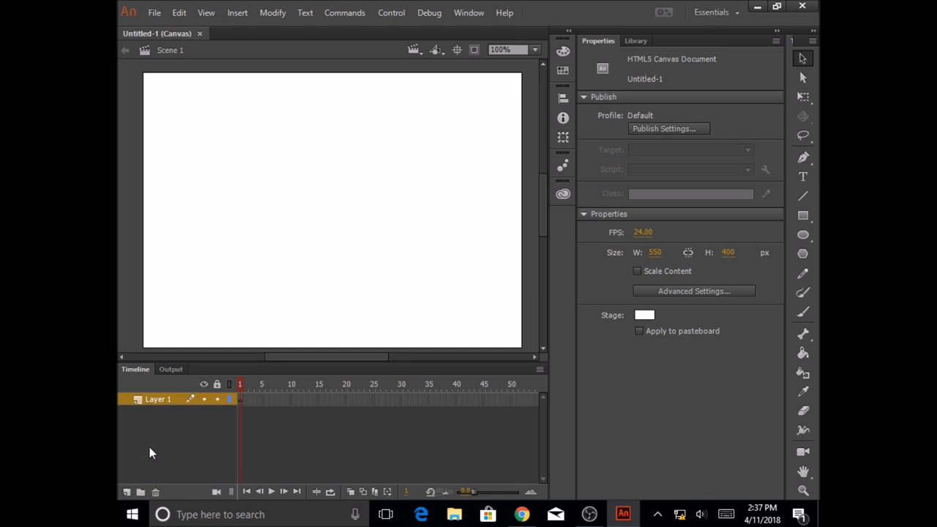
mouse_move(246, 399)
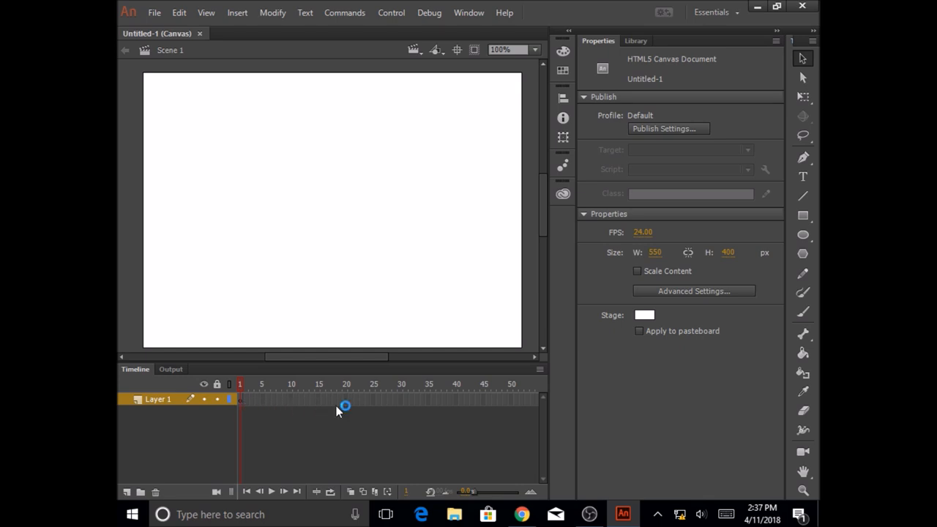
mouse_move(530, 403)
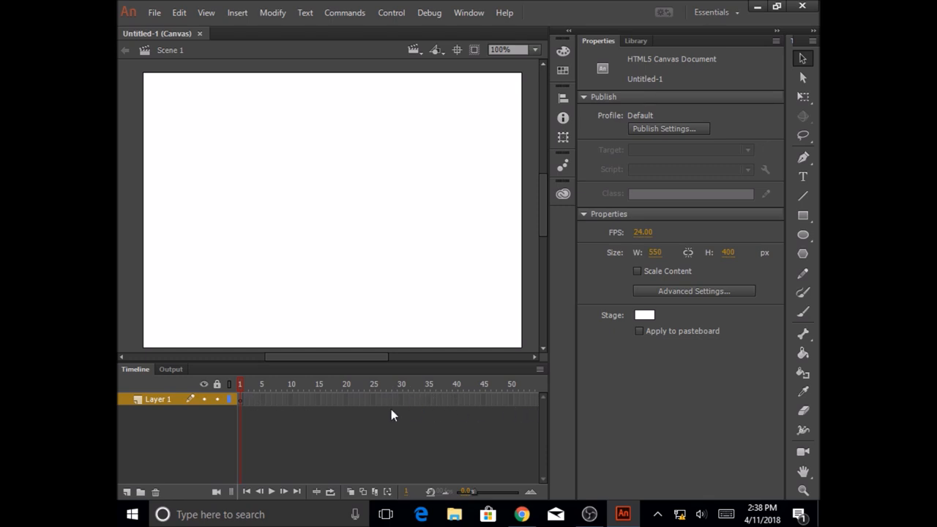
mouse_move(248, 503)
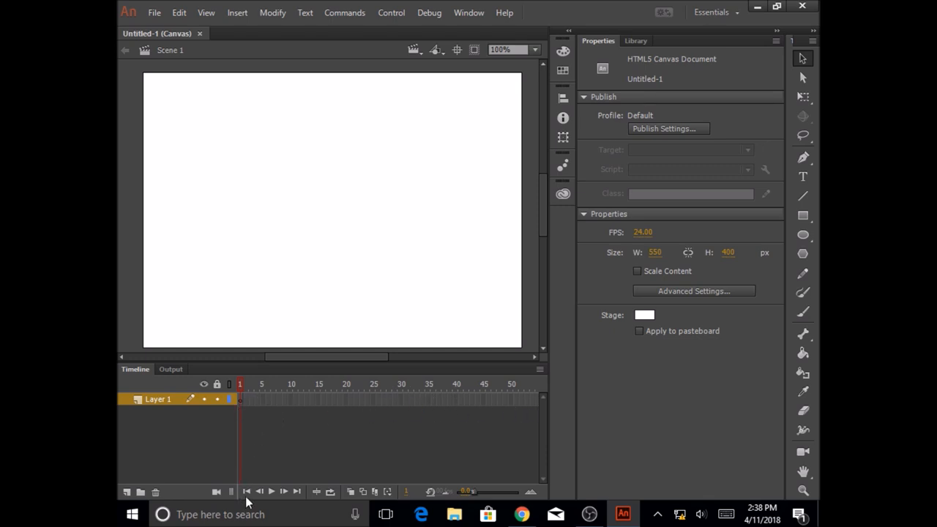
mouse_move(249, 504)
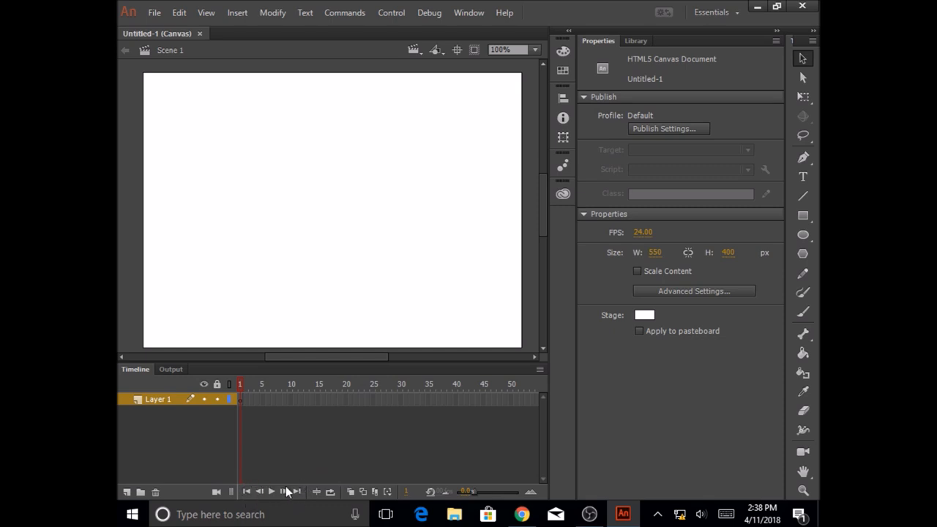
mouse_move(272, 492)
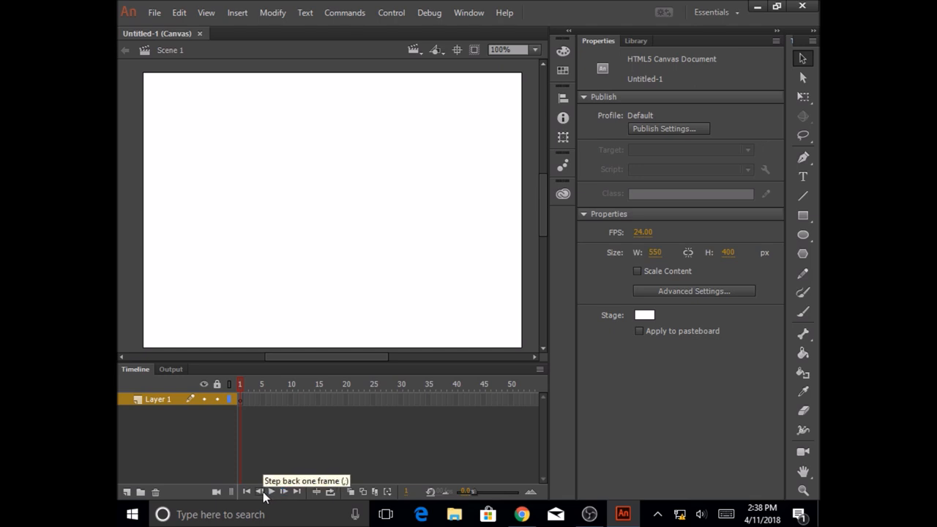
mouse_move(249, 492)
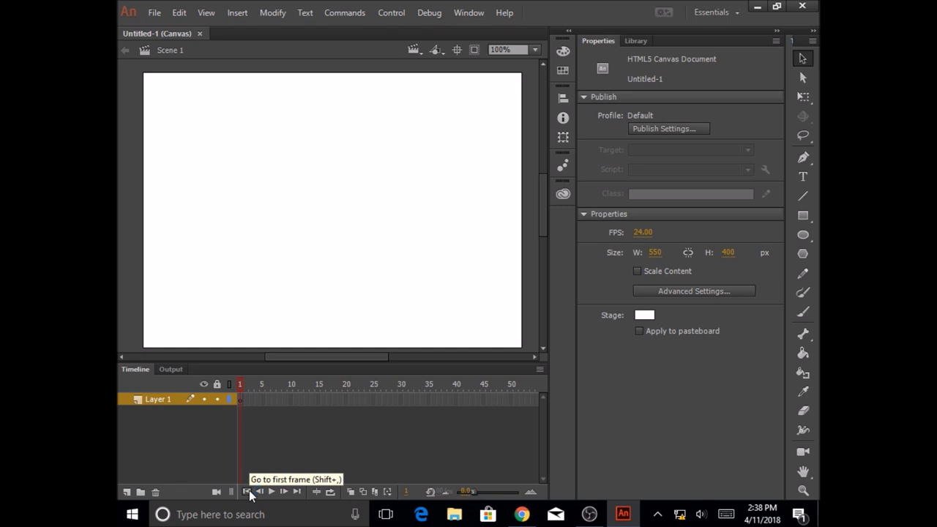
mouse_move(284, 492)
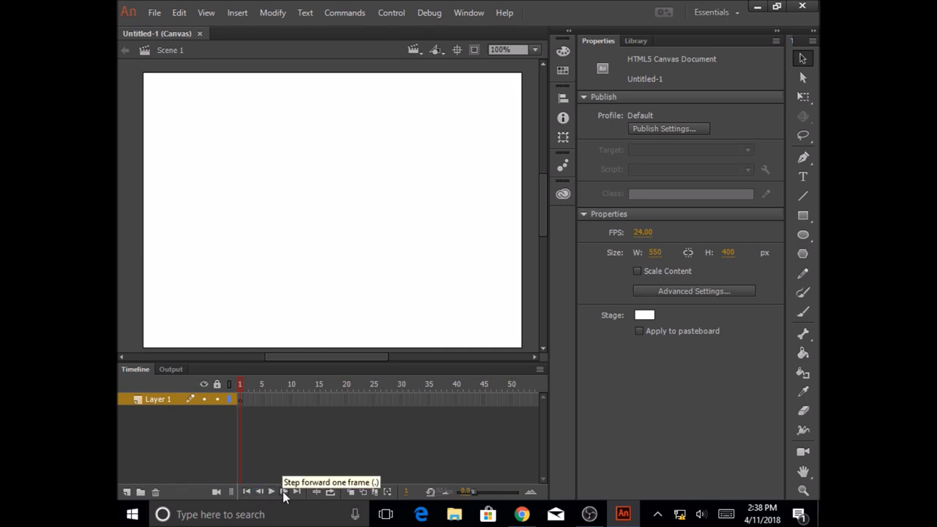
mouse_move(306, 492)
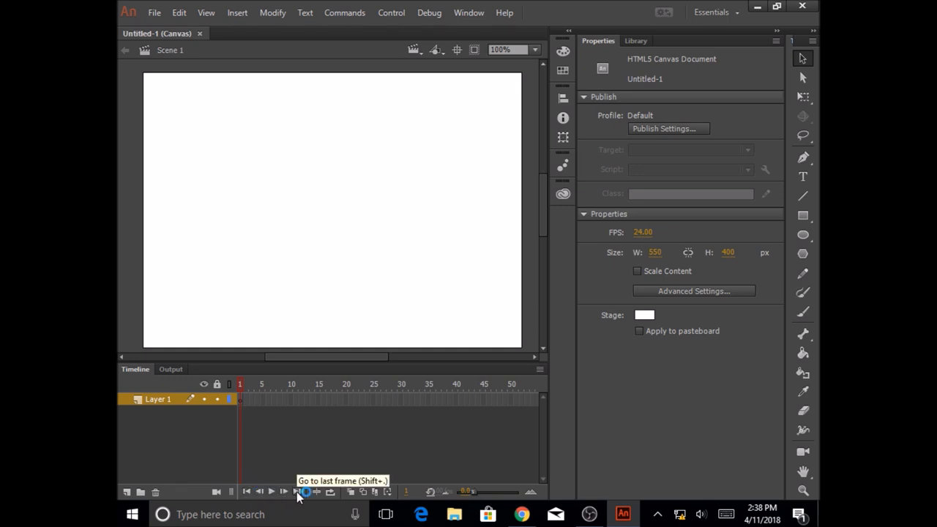
mouse_move(413, 442)
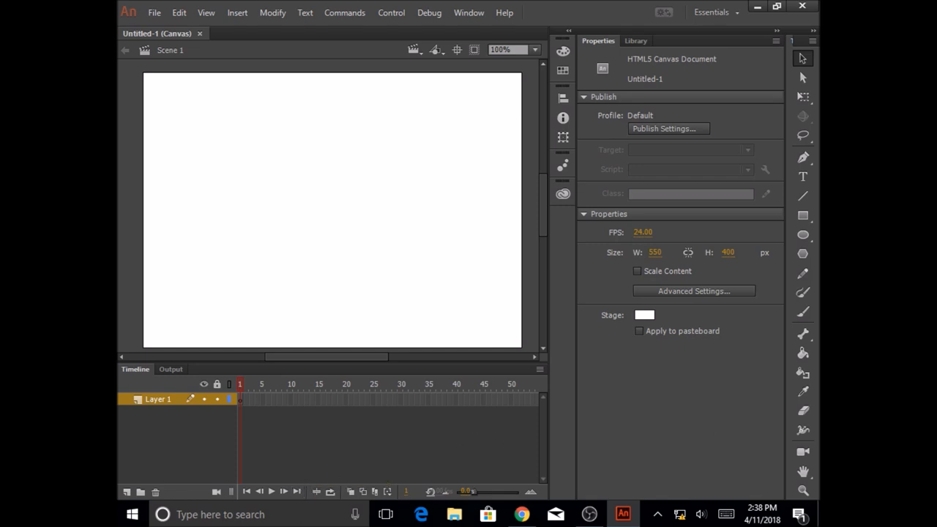
mouse_move(789, 50)
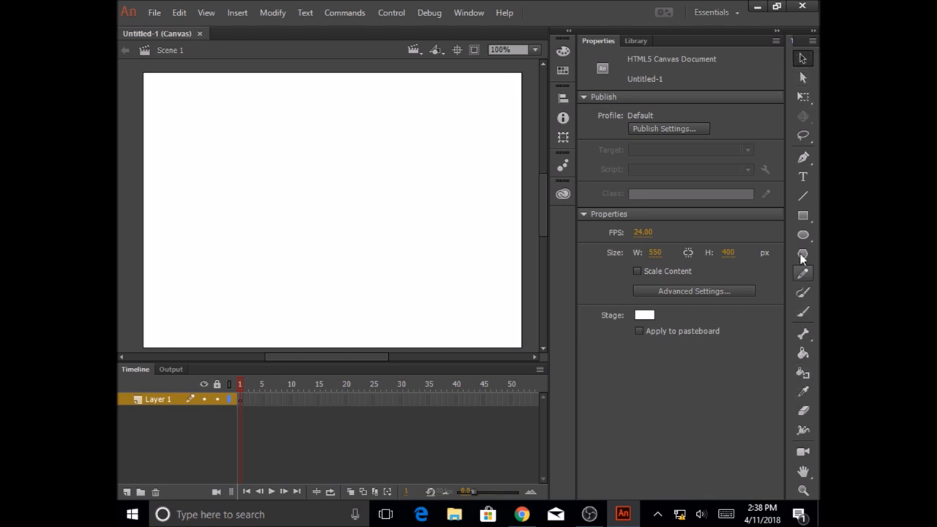
mouse_move(802, 197)
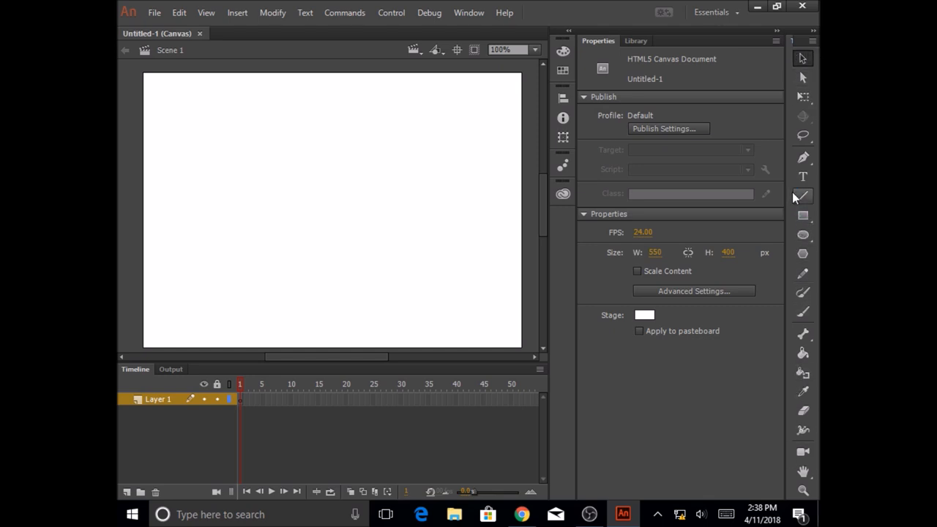
mouse_move(803, 196)
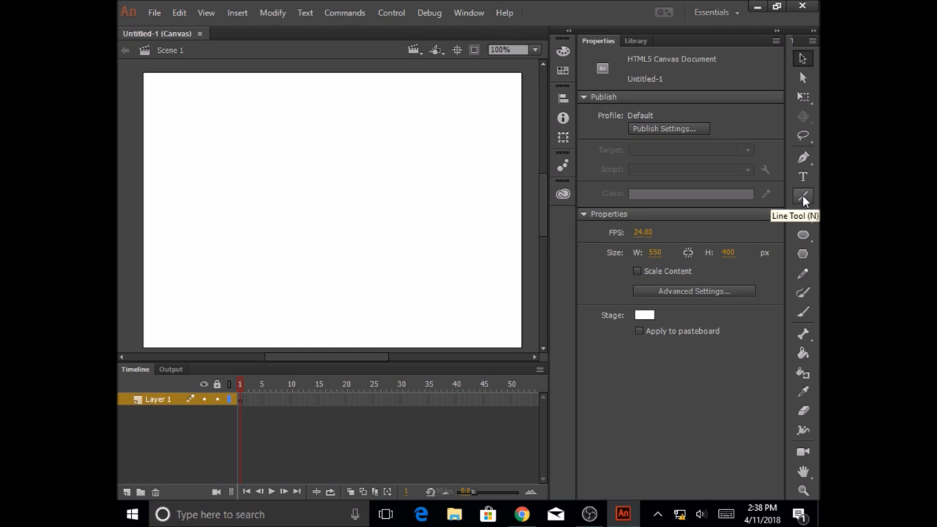